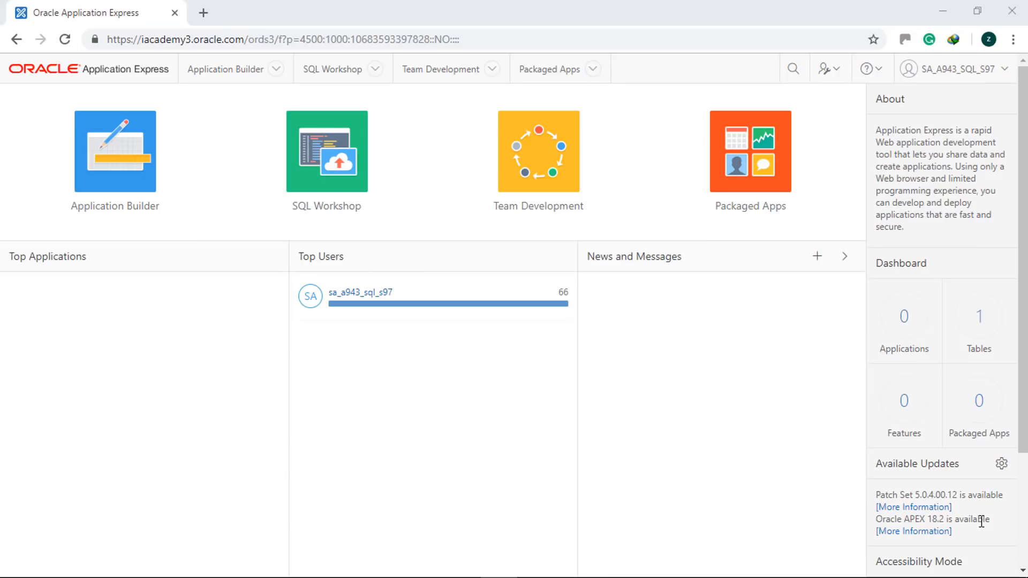
pyautogui.moveTo(974, 511)
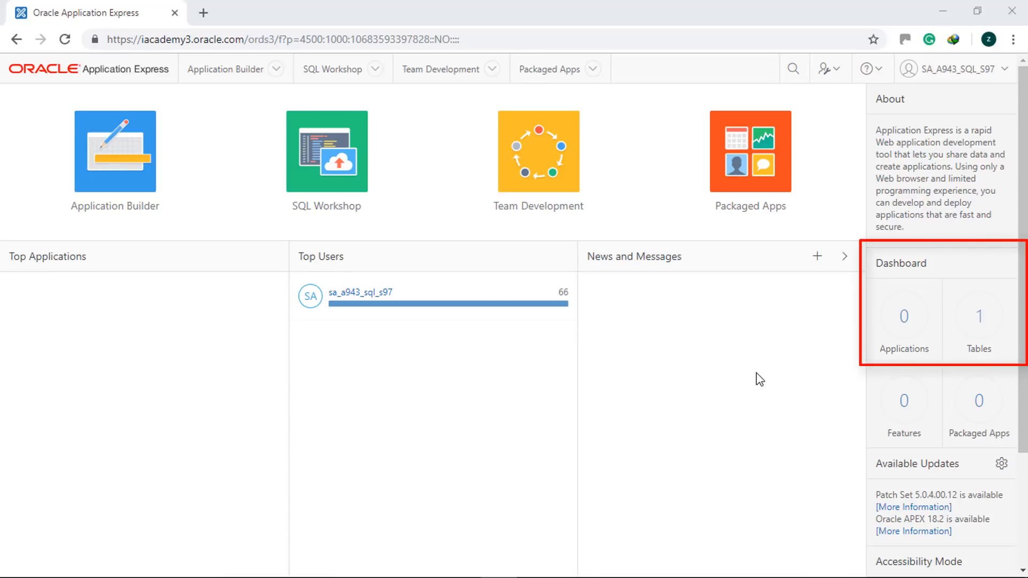
pyautogui.moveTo(566, 222)
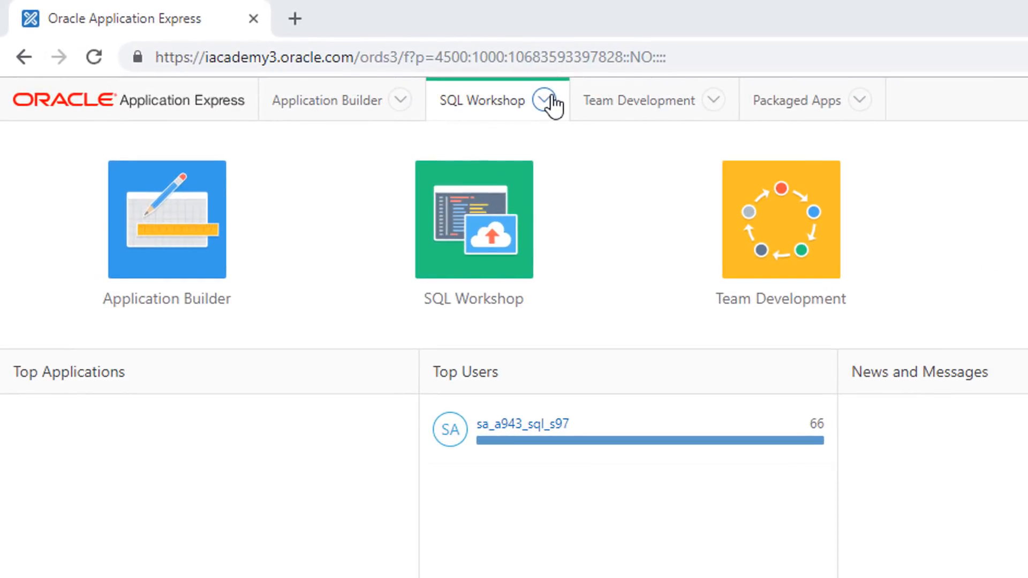
# Step: Go to SQL Workshop's Object Browser and list the object types that can be created
pyautogui.click(473, 220)
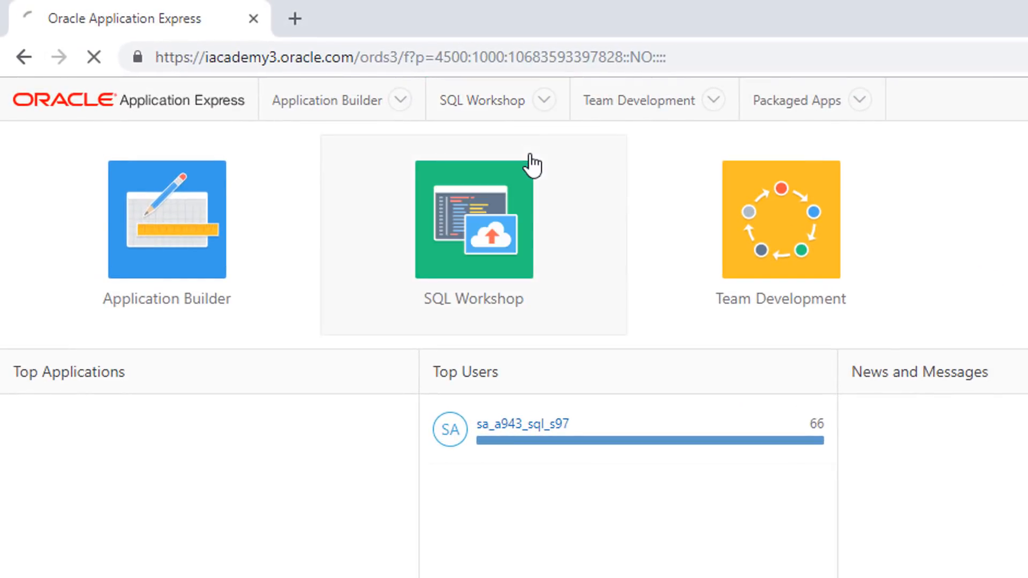
pyautogui.click(472, 219)
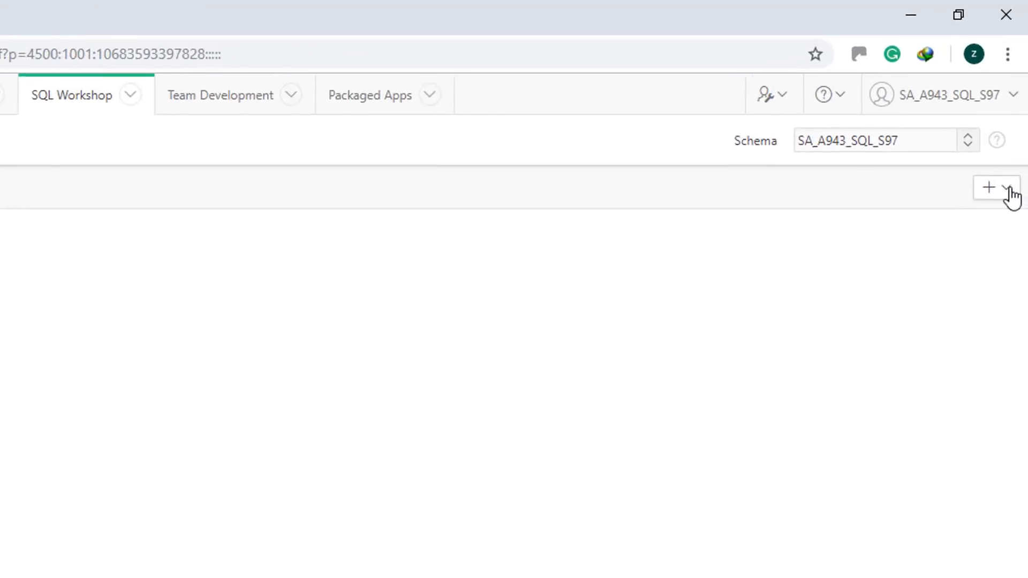
pyautogui.click(1005, 189)
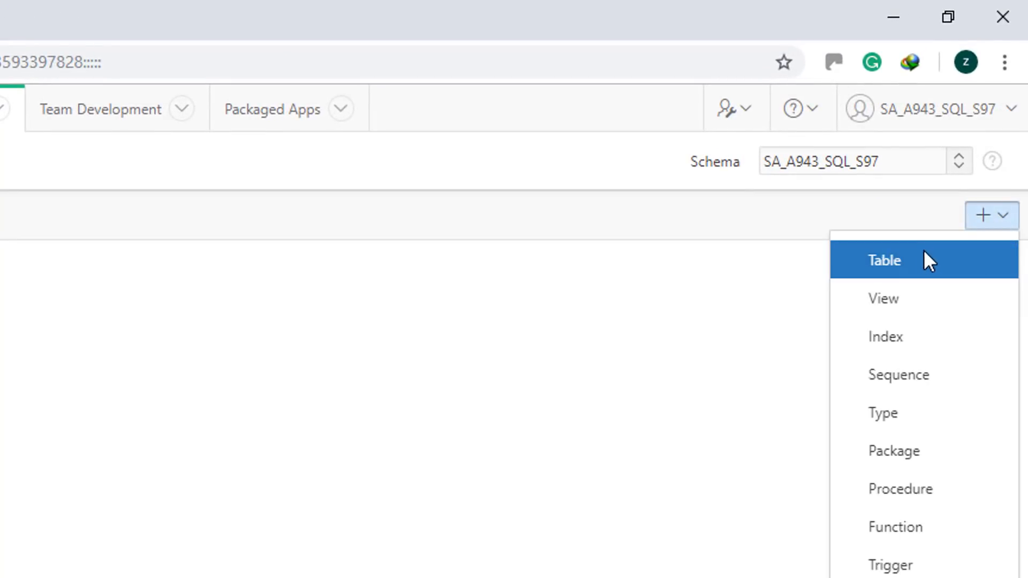
# Step: Start a new table named employees with columns employee_id NUMBER, position VARCHAR2(30) and name VARCHAR2(30)
pyautogui.click(883, 260)
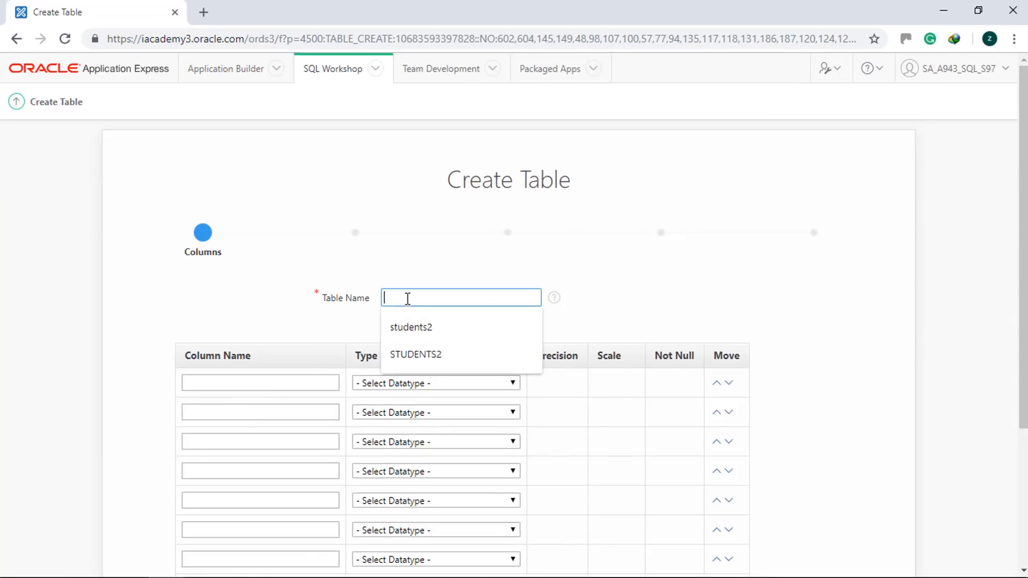
pyautogui.write('employee')
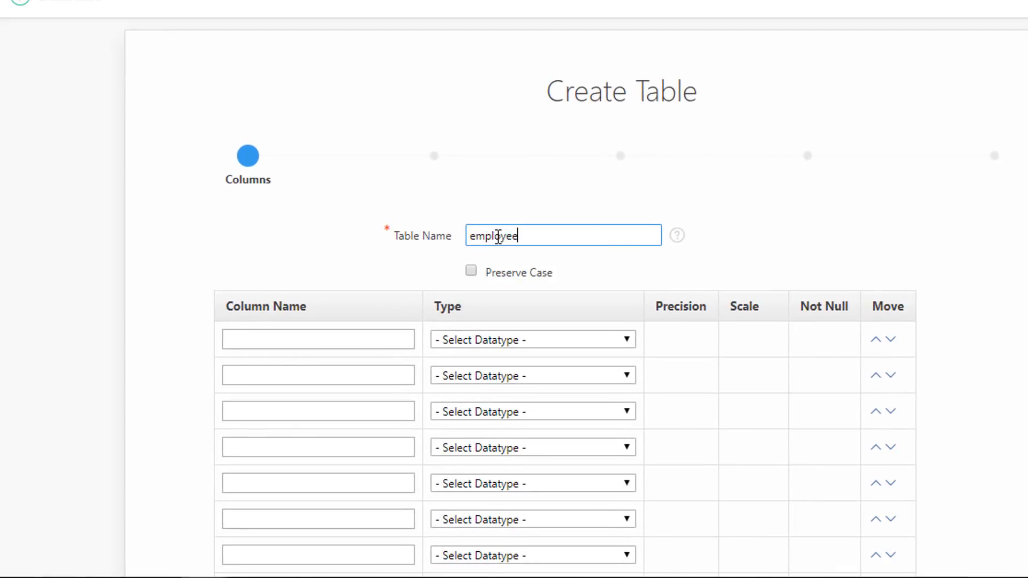
pyautogui.click(318, 339)
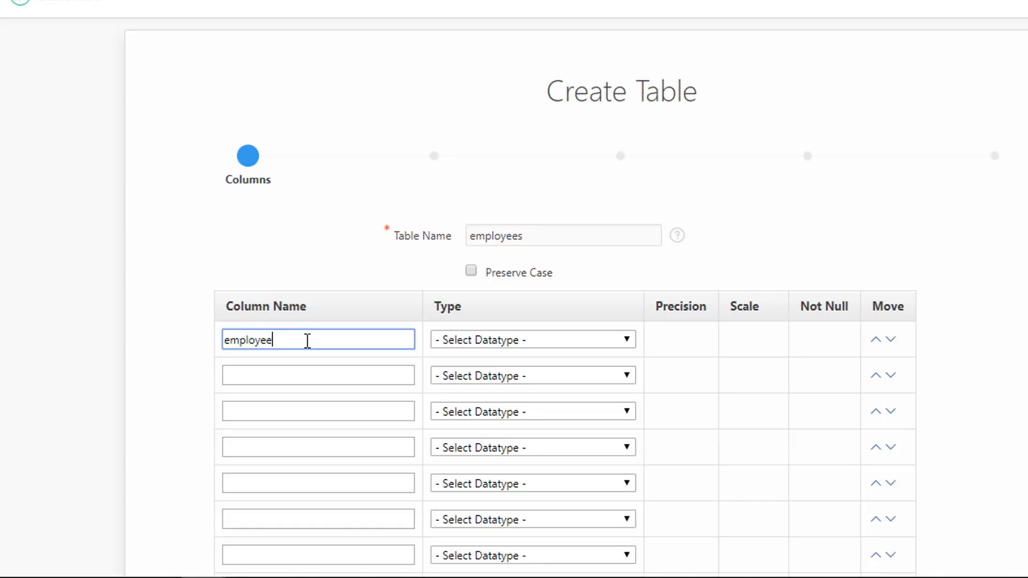
pyautogui.click(531, 339)
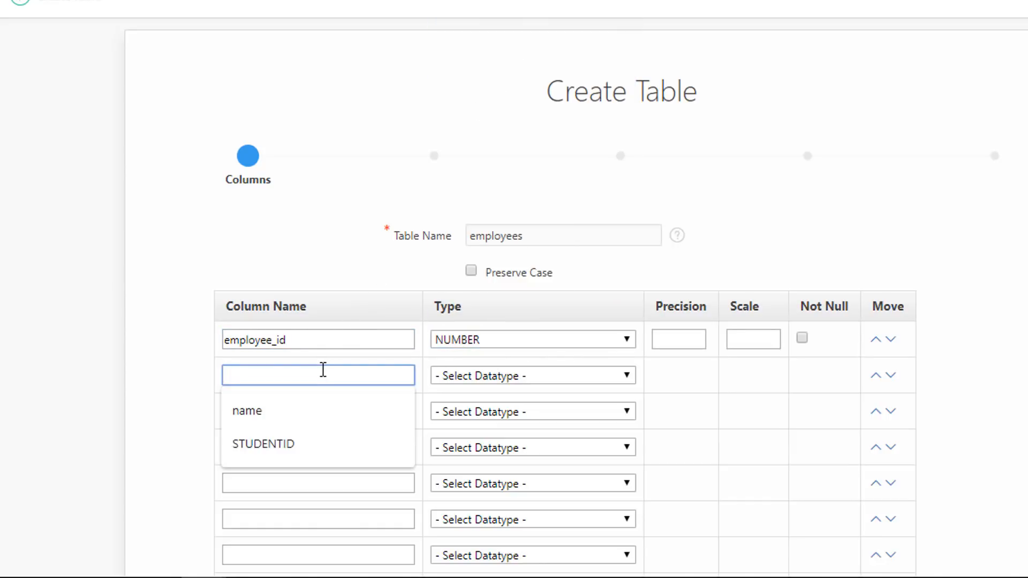
pyautogui.write('position')
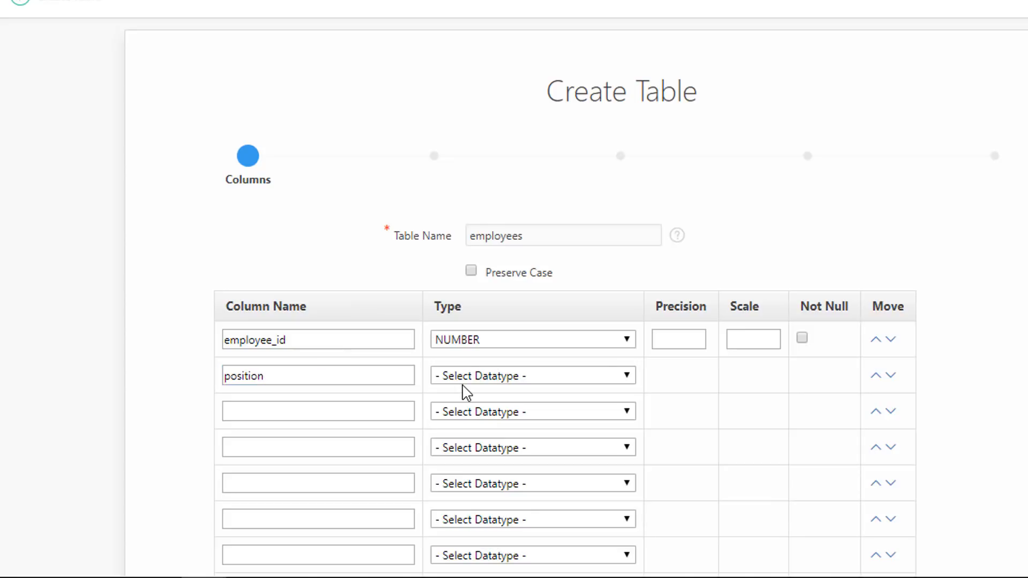
pyautogui.write('30')
pyautogui.write('name')
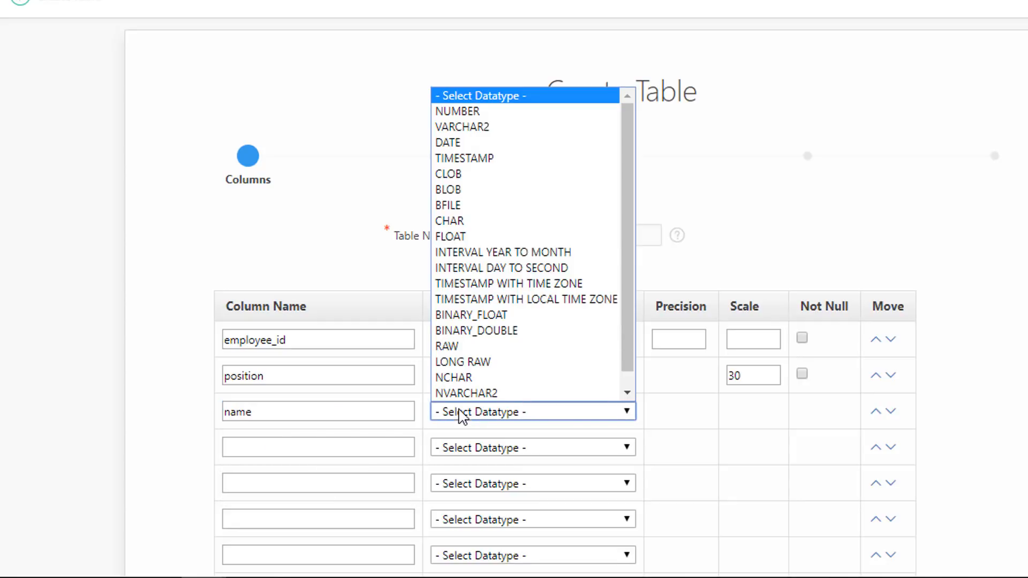
pyautogui.click(460, 126)
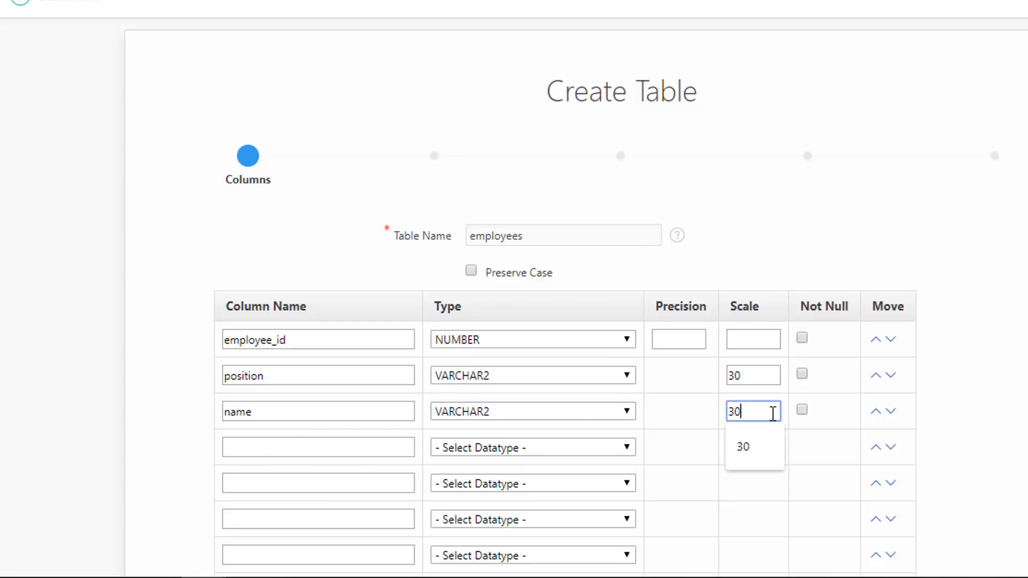
pyautogui.scroll(-3)
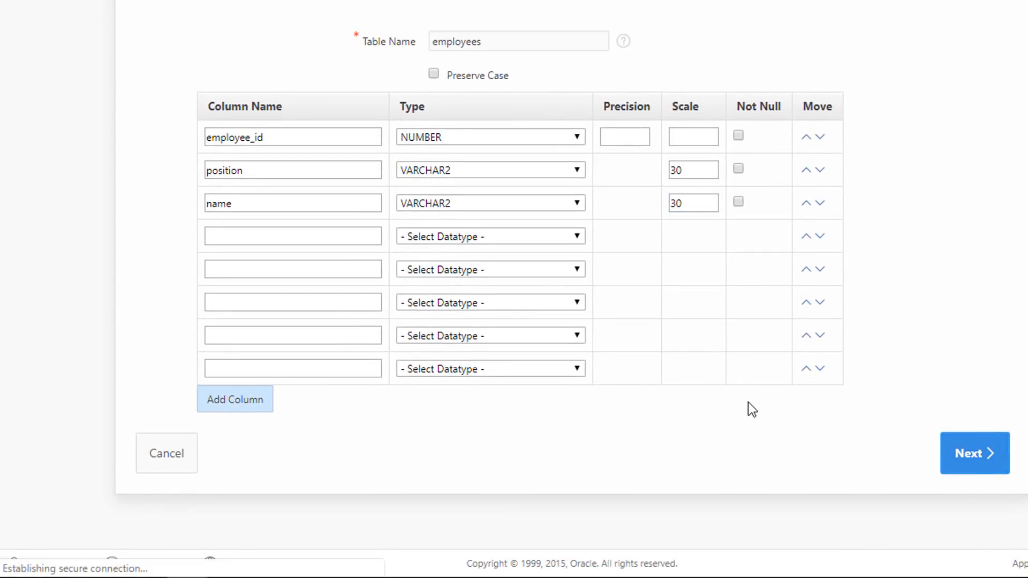
# Step: Set EMPLOYEE_ID as a not-populated primary key for the EMPLOYEES table
pyautogui.click(973, 452)
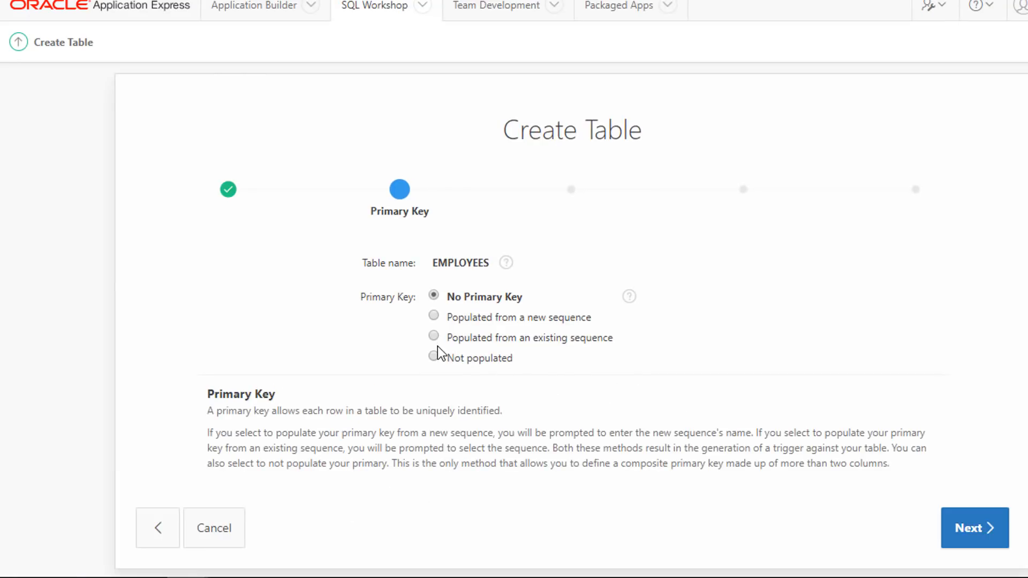
pyautogui.click(434, 356)
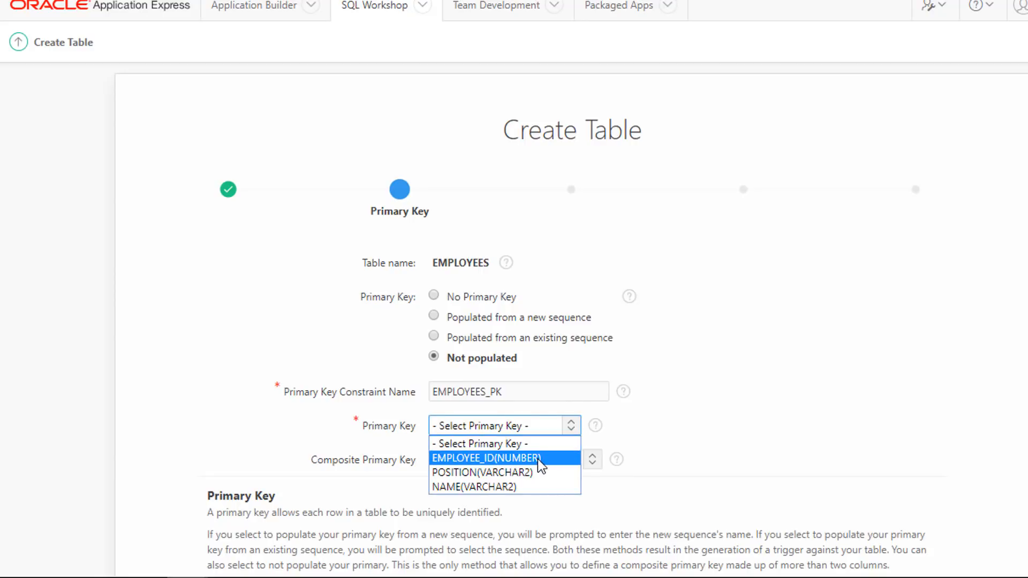
pyautogui.click(487, 457)
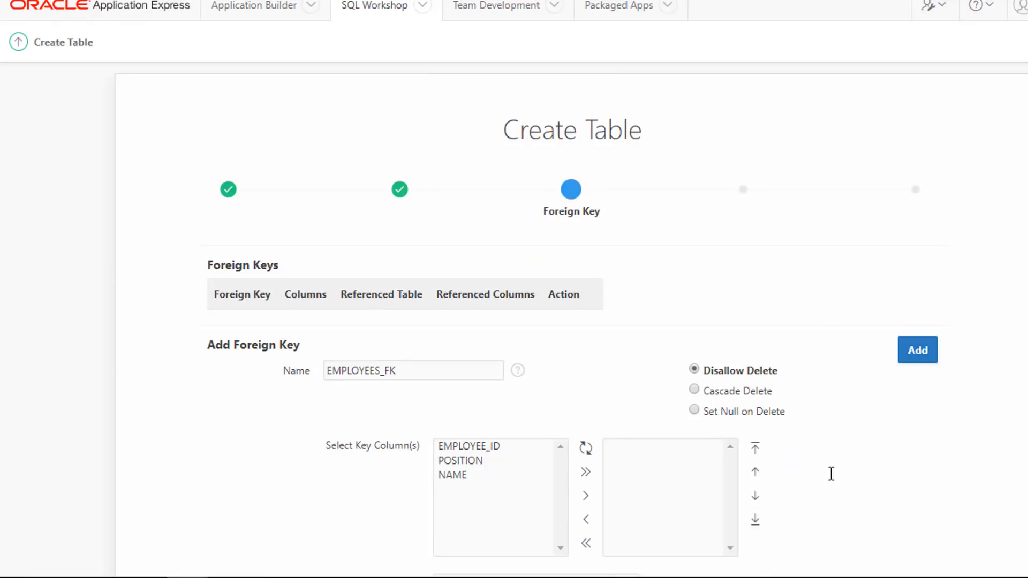
pyautogui.scroll(-3)
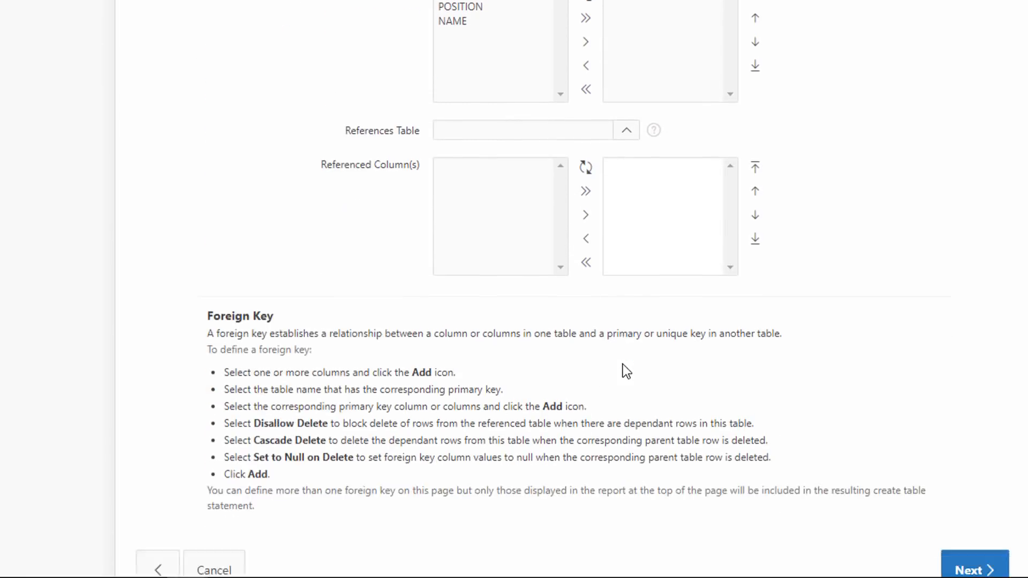
# Step: Skip foreign keys and constraints to reach the Create Table confirmation step
pyautogui.click(973, 567)
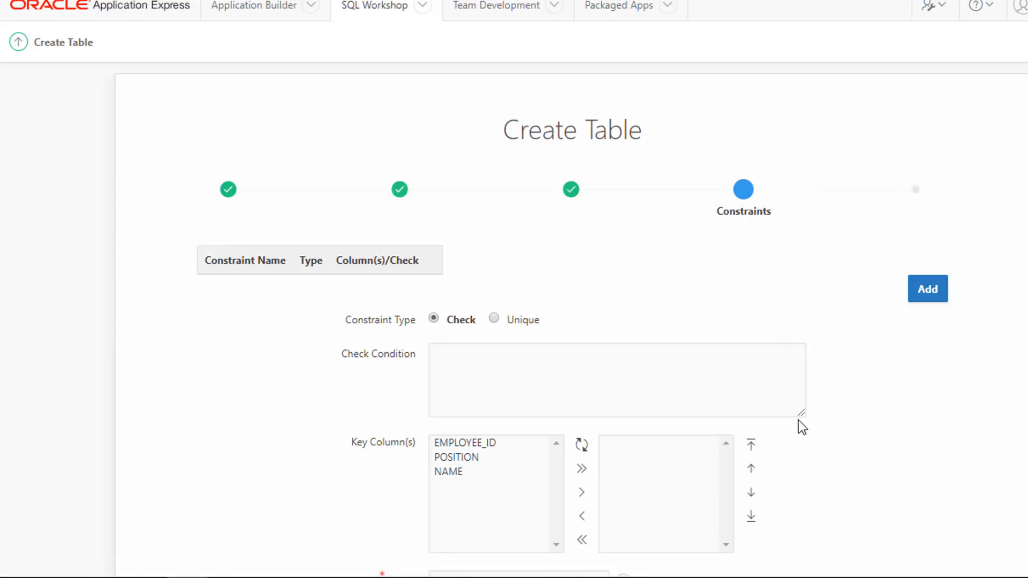
pyautogui.scroll(-3)
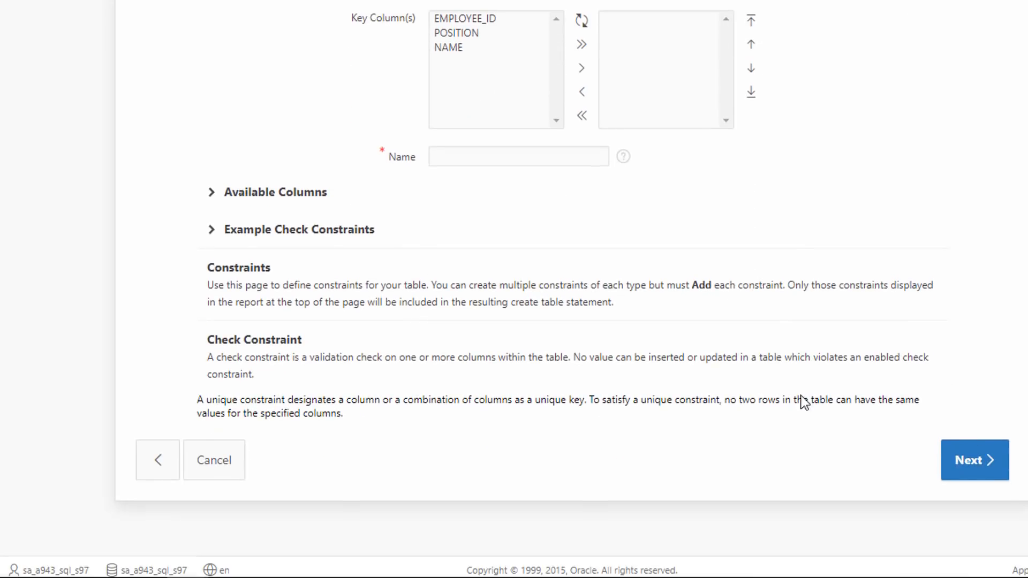
pyautogui.click(973, 460)
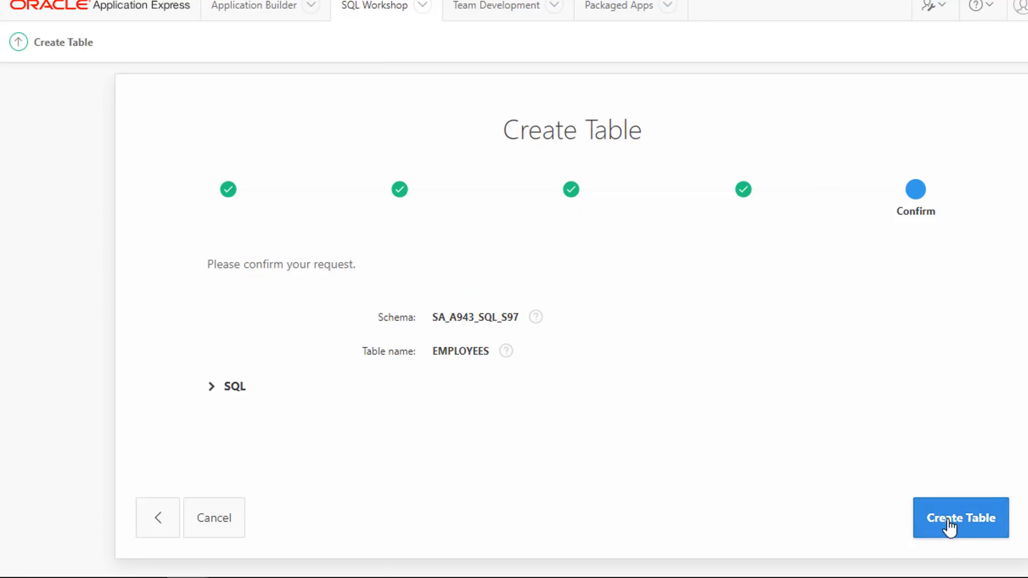
# Step: Confirm creation of the EMPLOYEES table with EMPLOYEE_ID, POSITION and NAME columns
pyautogui.click(959, 518)
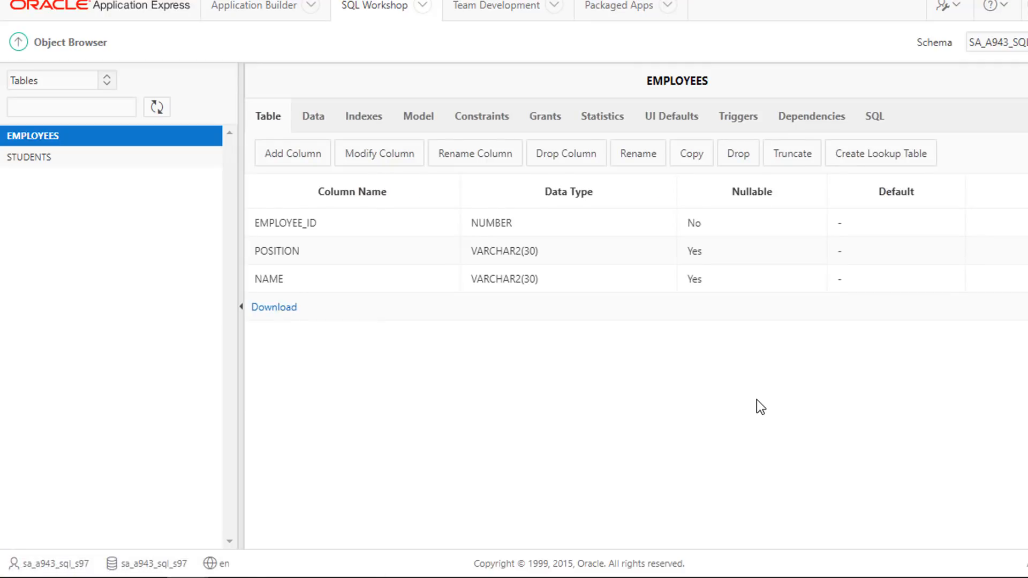
pyautogui.moveTo(658, 365)
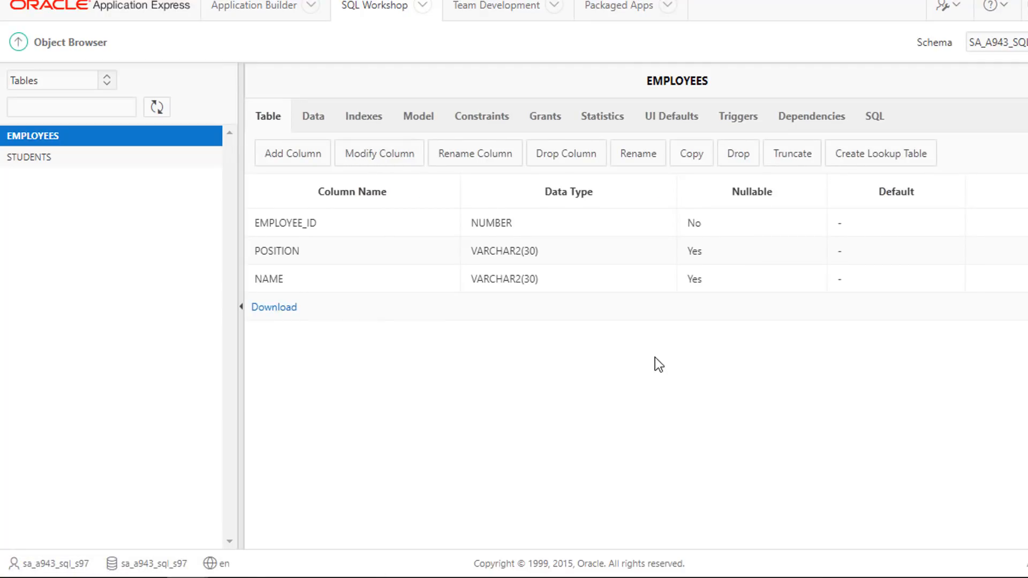
pyautogui.moveTo(630, 355)
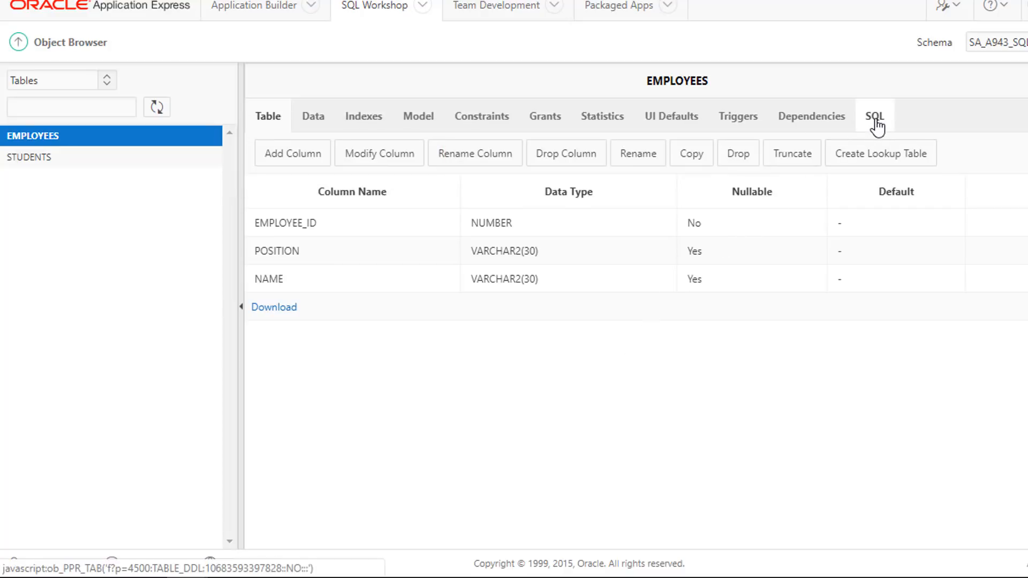
# Step: Display the generated CREATE TABLE statement for EMPLOYEES with its EMPLOYEES_PK key
pyautogui.click(872, 115)
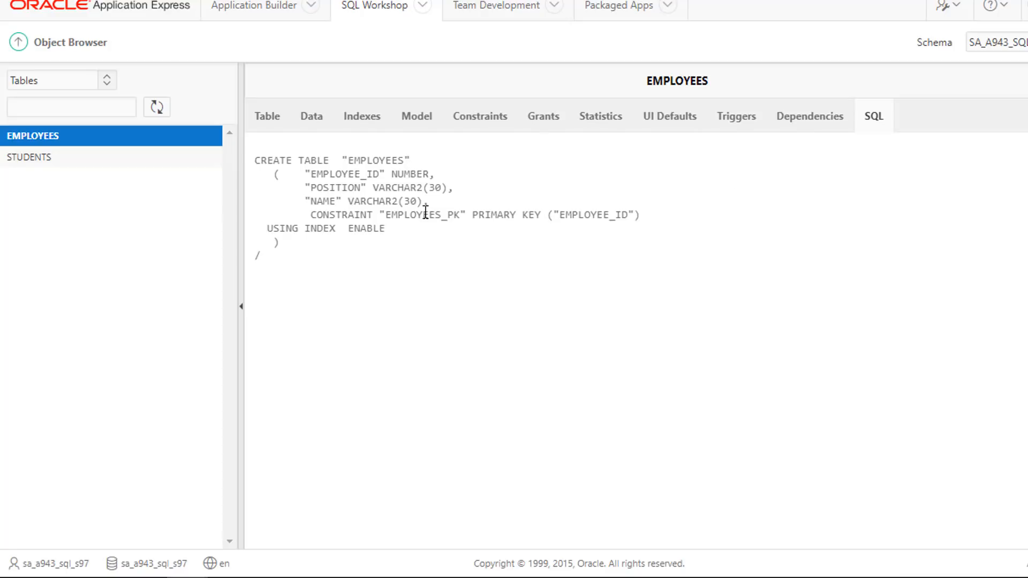
pyautogui.moveTo(311, 115)
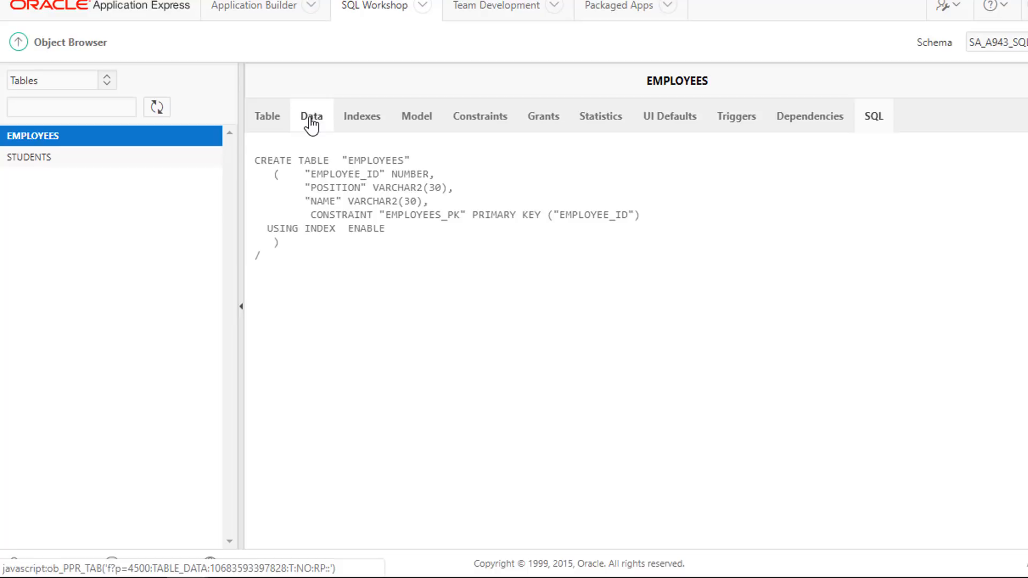
# Step: Insert the first EMPLOYEES row: employee 1, manager, abdullah, and begin another row
pyautogui.click(312, 116)
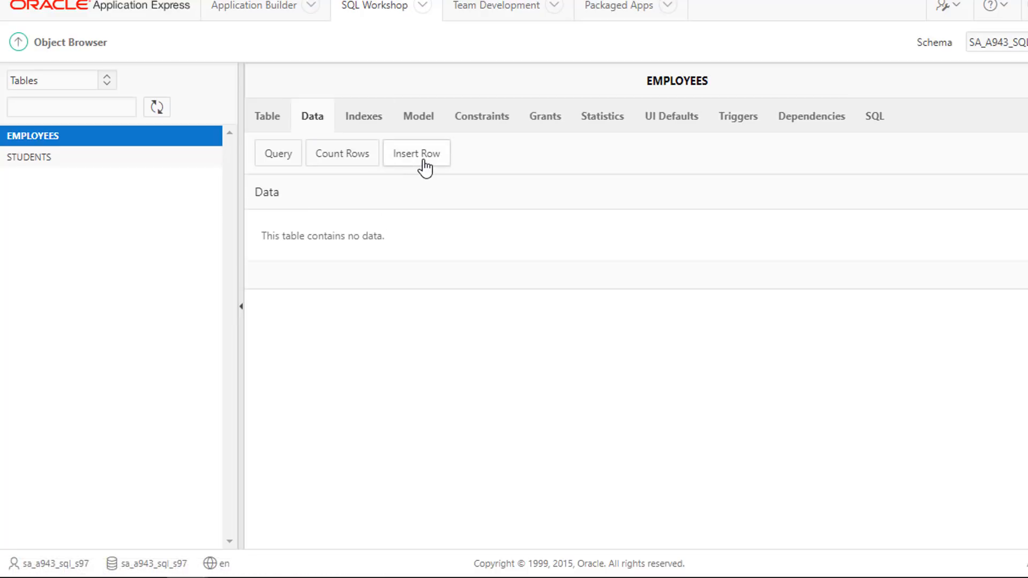
pyautogui.click(416, 153)
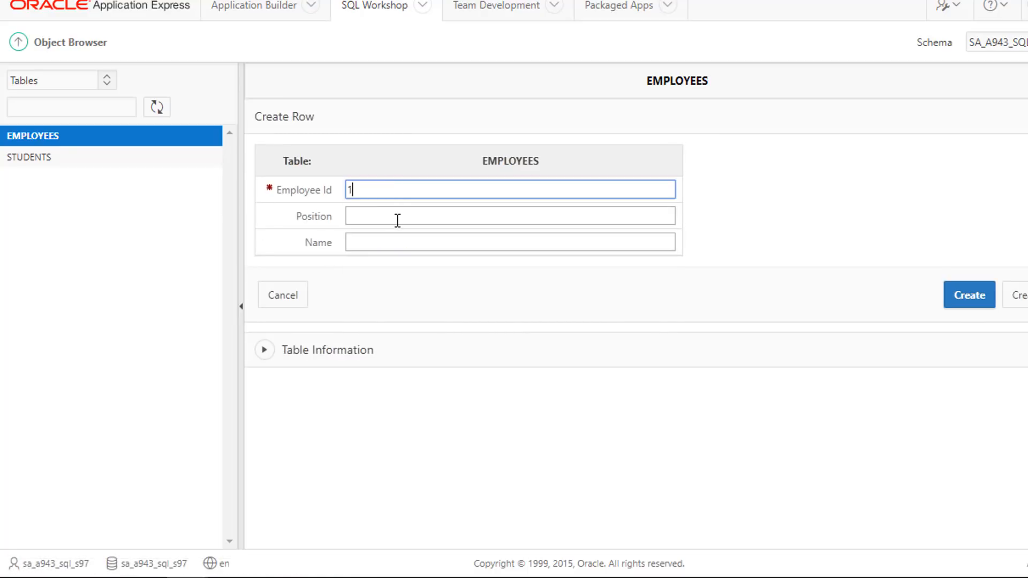
pyautogui.click(510, 242)
pyautogui.write('abdullah')
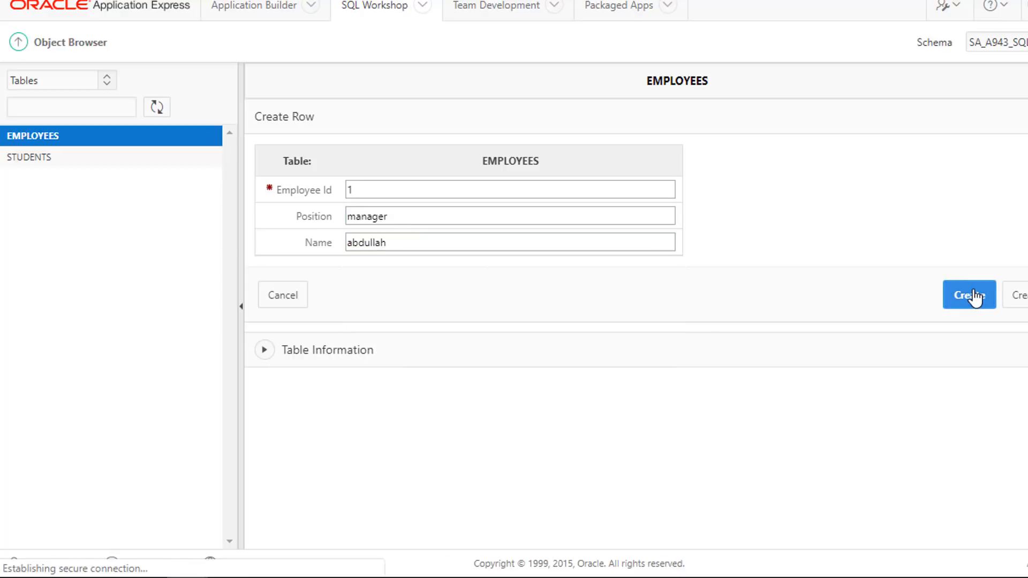
pyautogui.click(968, 296)
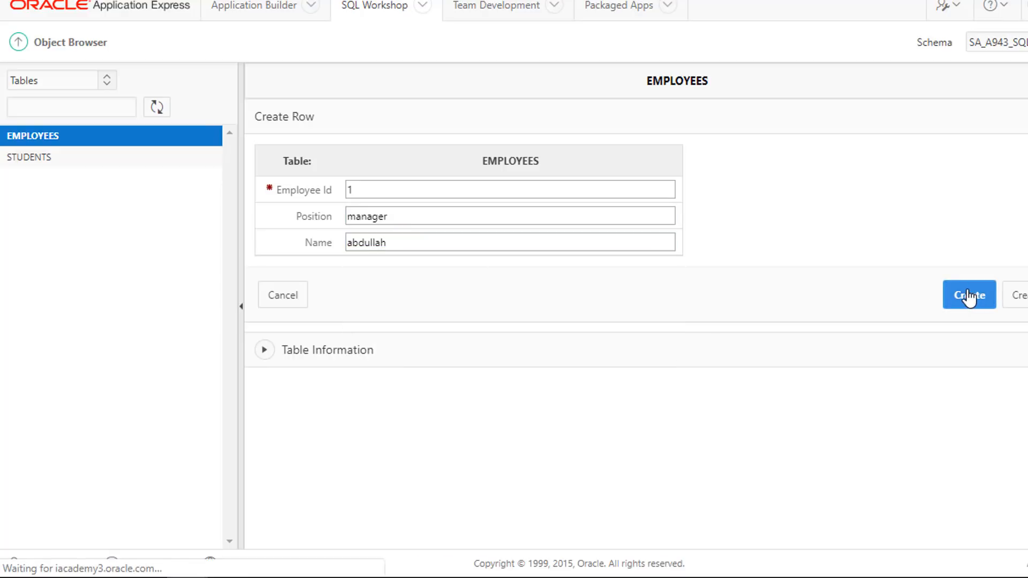
pyautogui.click(969, 295)
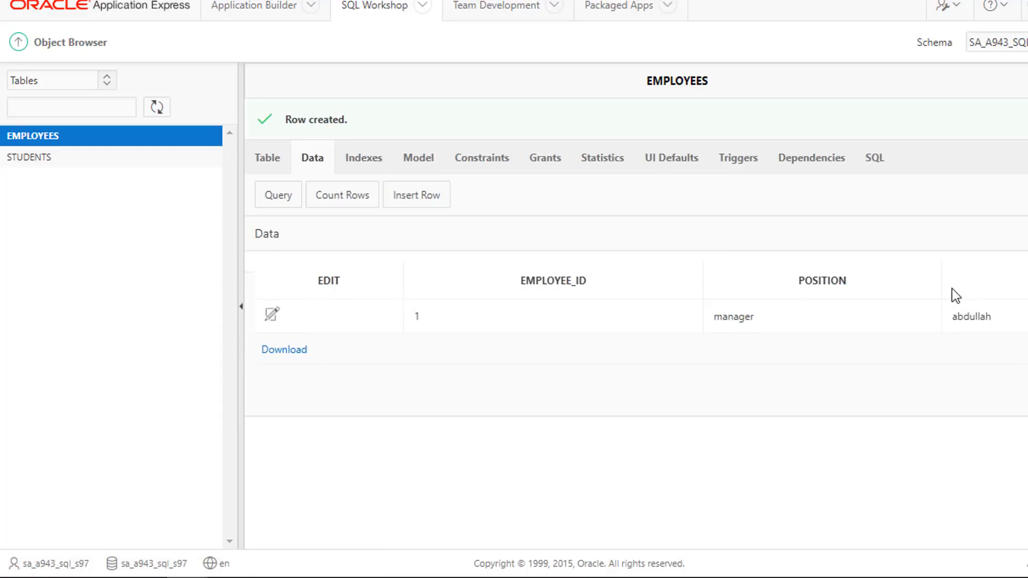
pyautogui.click(416, 194)
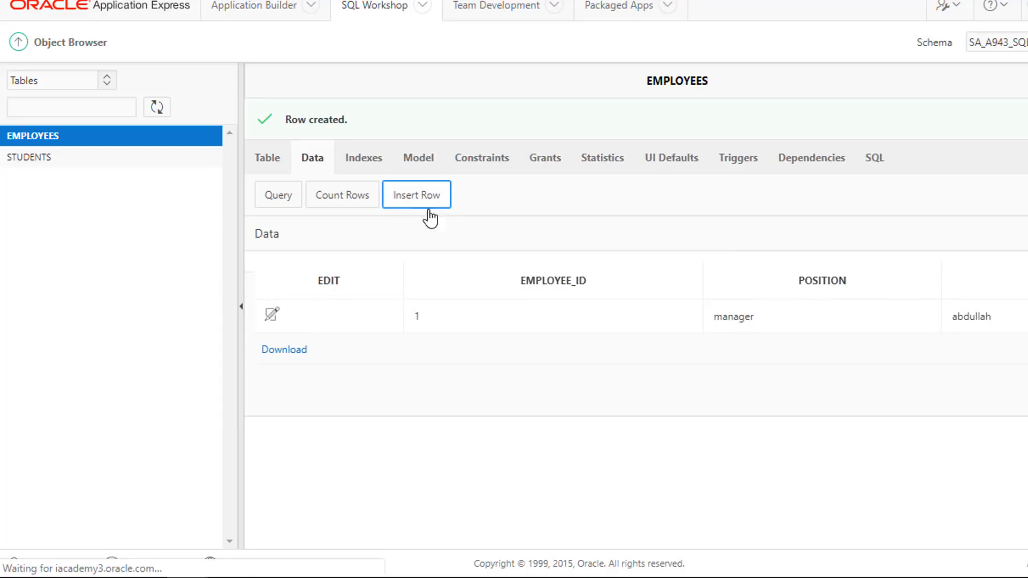
# Step: Insert the second EMPLOYEES row: employee 2, president, anas
pyautogui.click(415, 195)
pyautogui.write('anas')
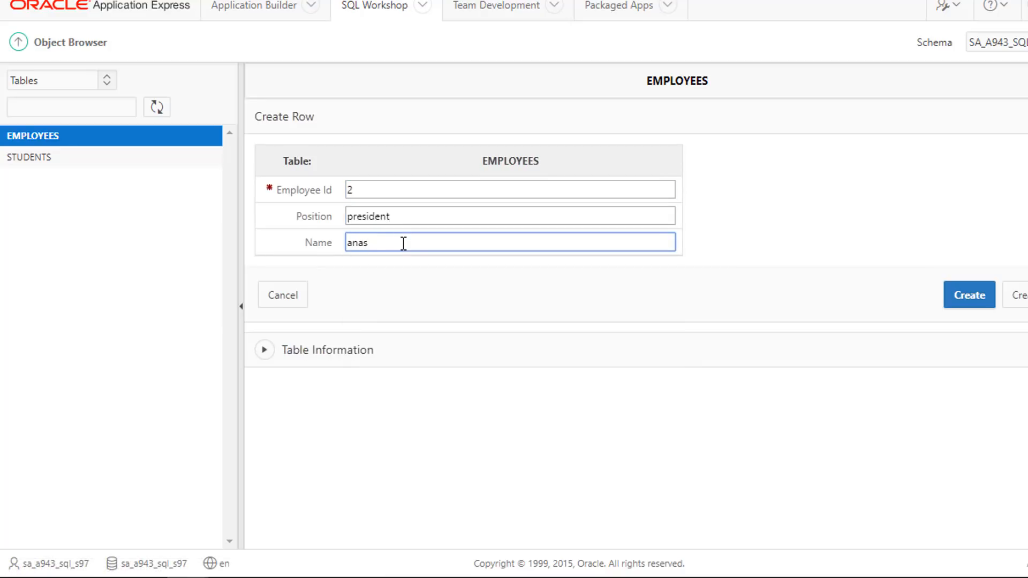
pyautogui.click(969, 296)
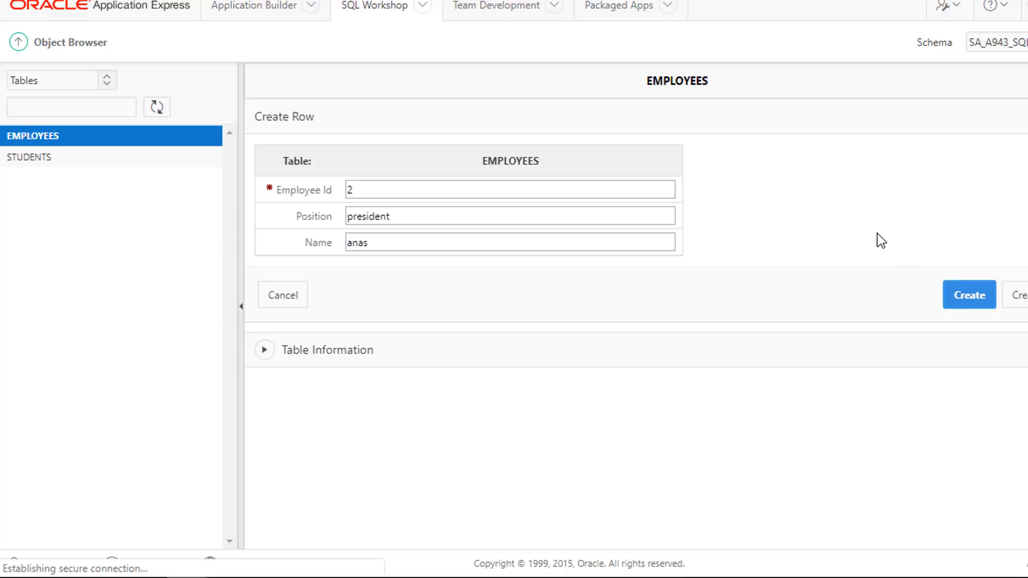
pyautogui.click(968, 294)
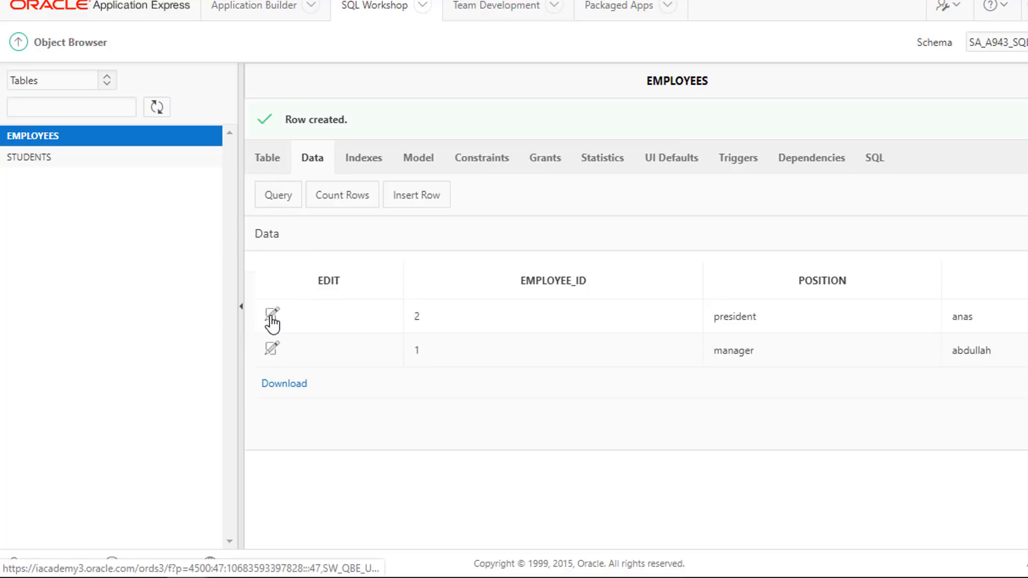
# Step: Bring up employee 2's row (president, anas) in the Edit Row form
pyautogui.click(271, 315)
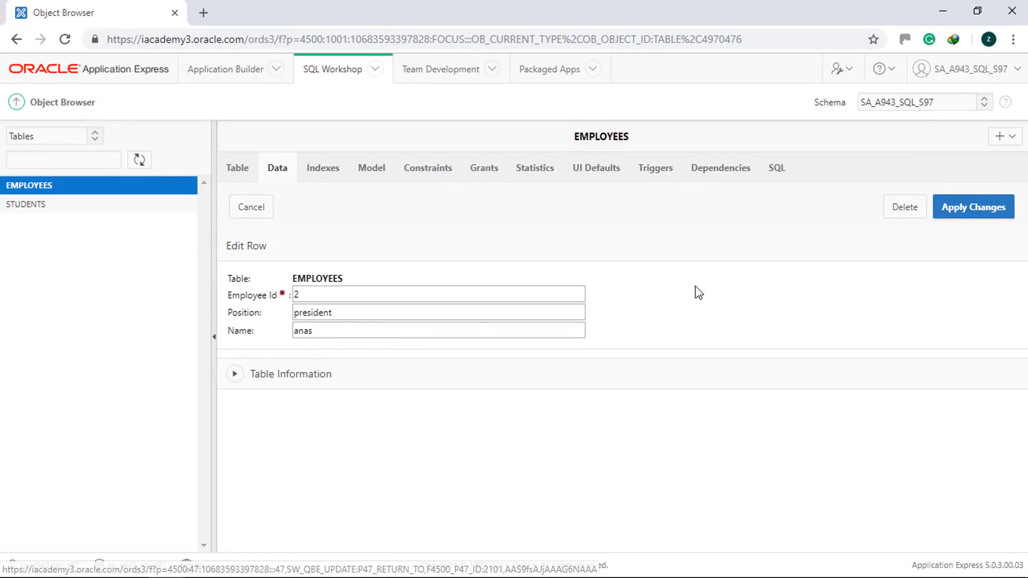
pyautogui.moveTo(904, 216)
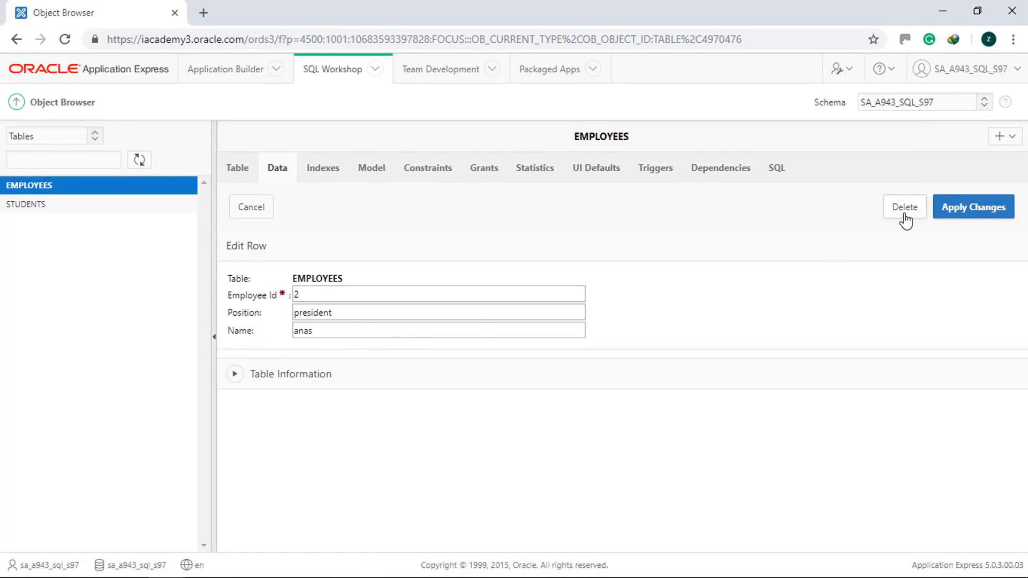